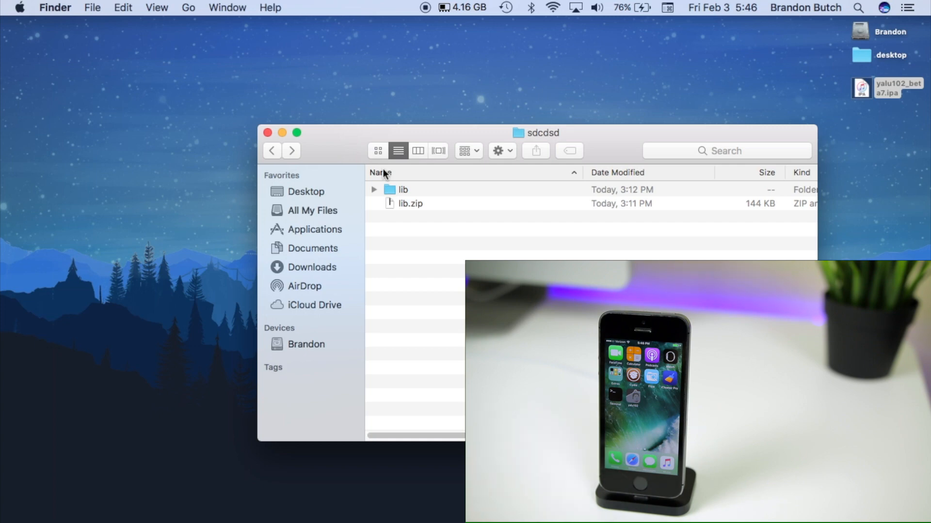
mouse_move(426, 193)
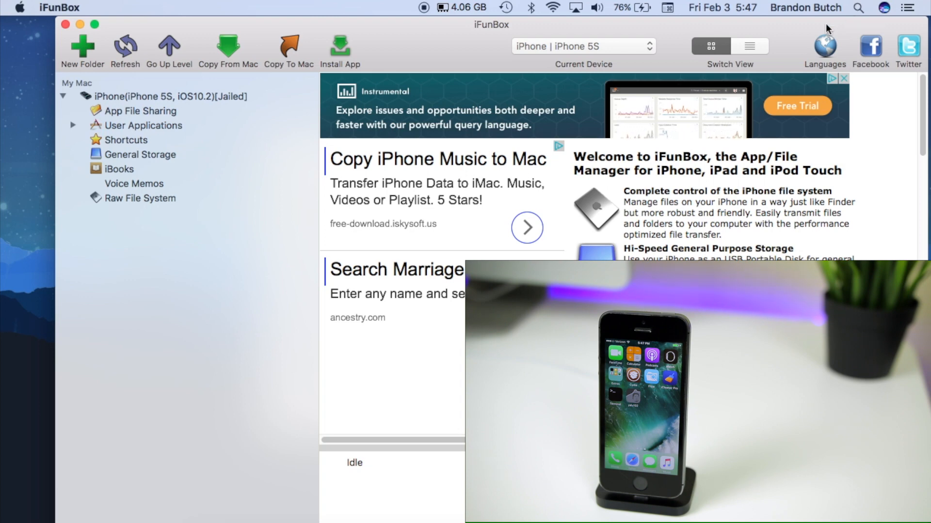
Step: Select the connected iPhone and open its iBooks storage with Purchases and Sync
click(166, 96)
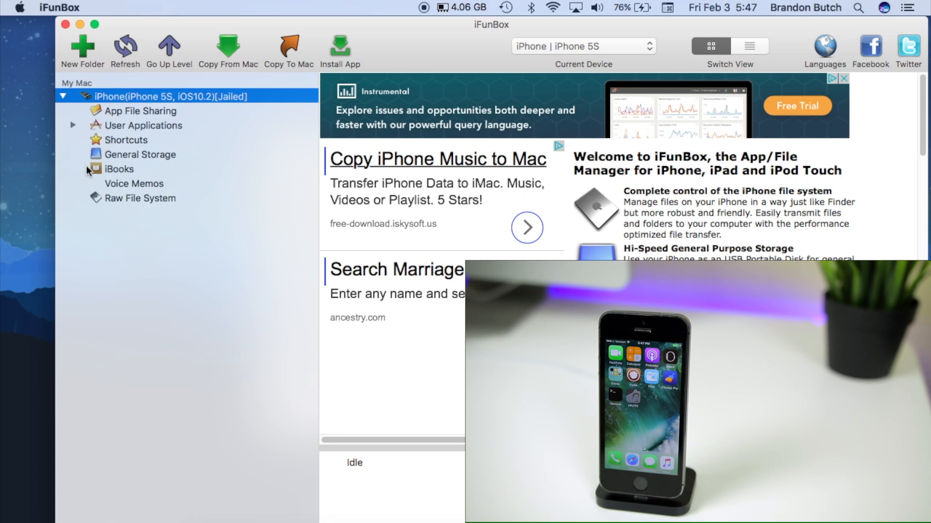
click(119, 169)
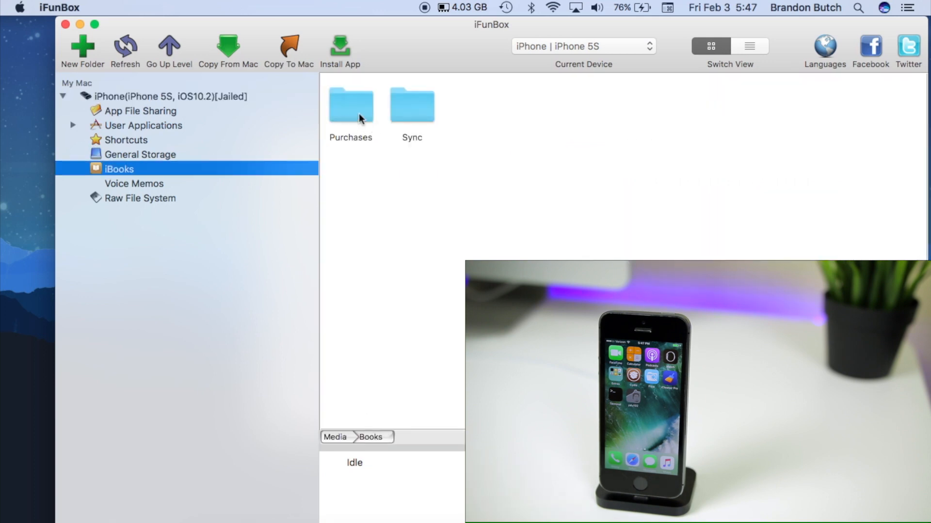
mouse_move(421, 125)
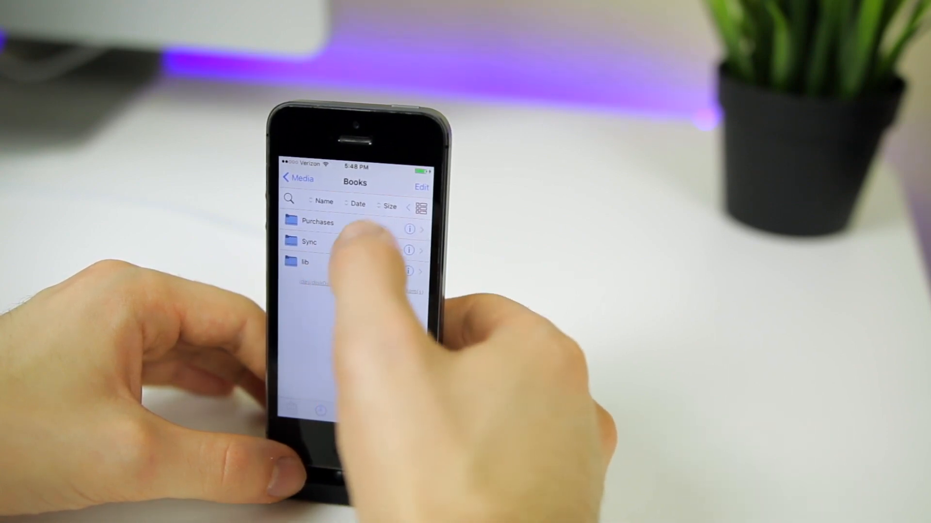
Step: Choose the lib folder inside Books in Filza
click(421, 187)
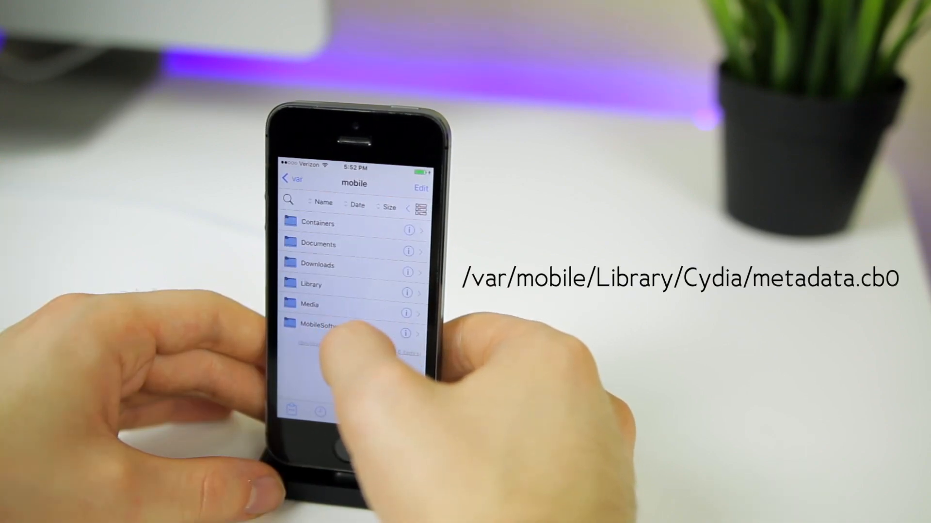
Step: Open the Library folder inside /var/mobile in Filza
click(311, 283)
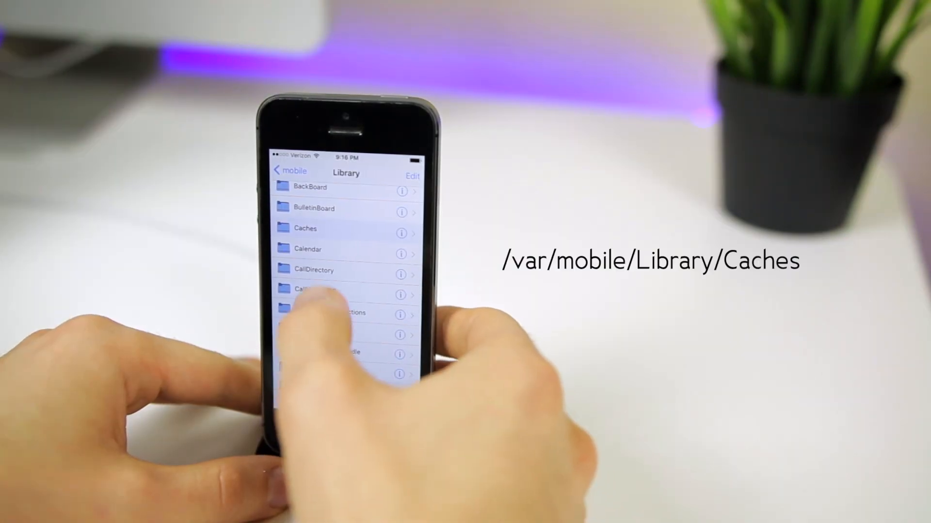
Step: Open the Caches folder inside /var/mobile/Library
click(305, 228)
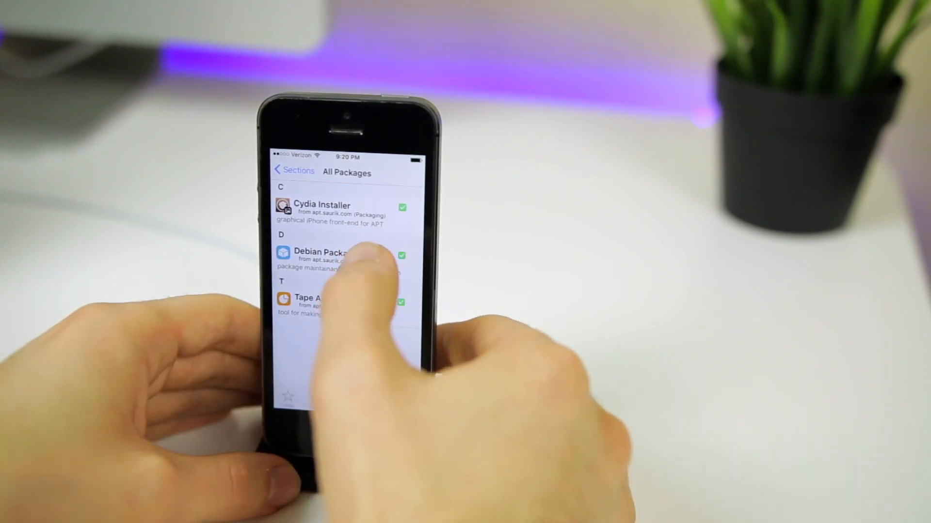
Step: Open the Details page for Cydia Installer, version 1.1.28-b14
click(322, 209)
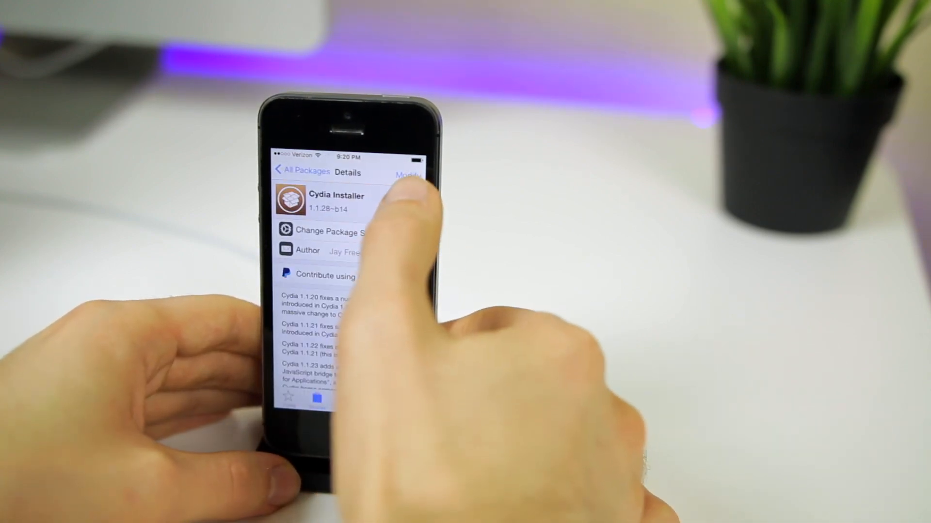